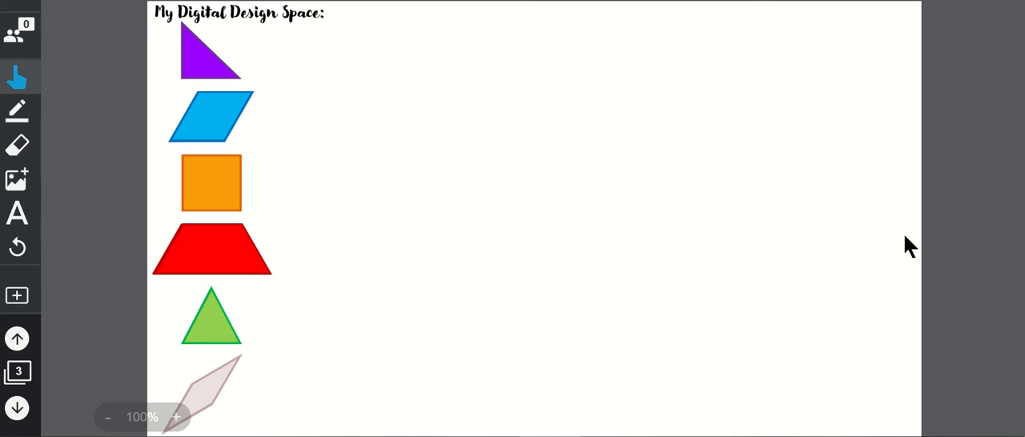
mouse_move(336, 136)
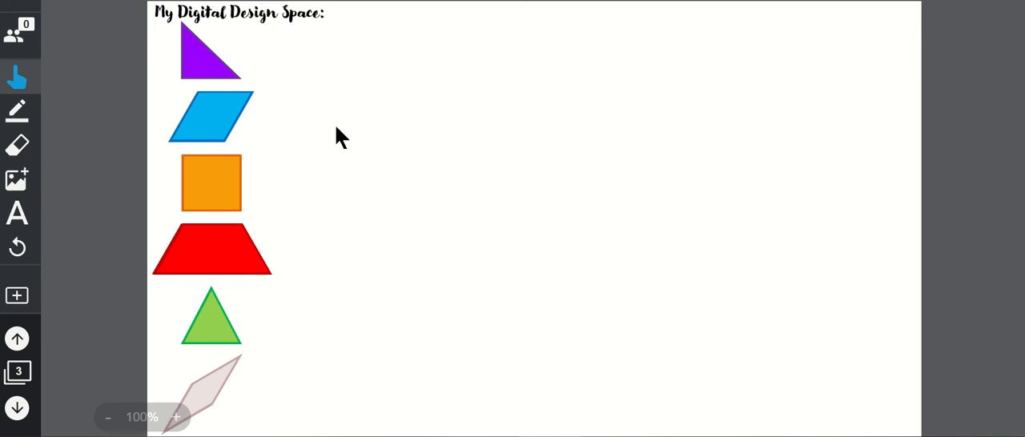
mouse_move(199, 62)
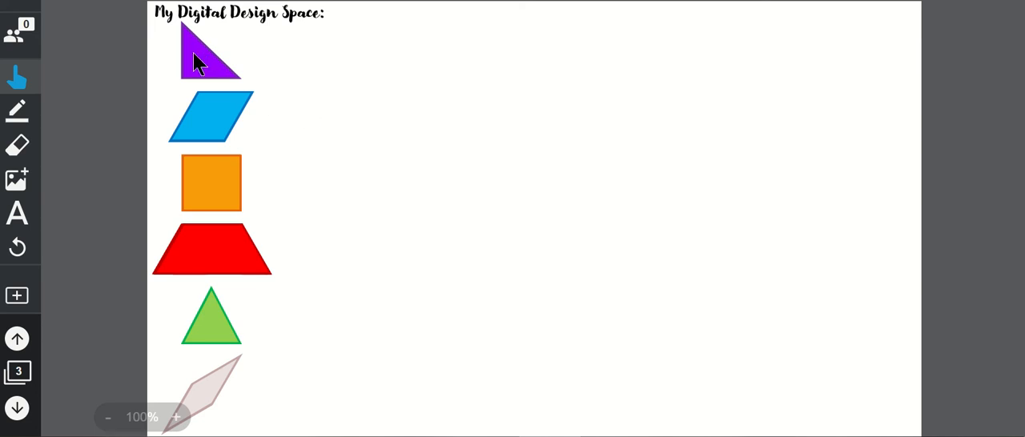
- Place a copy of the purple triangle in the open middle of the page
drag(211, 52, 612, 168)
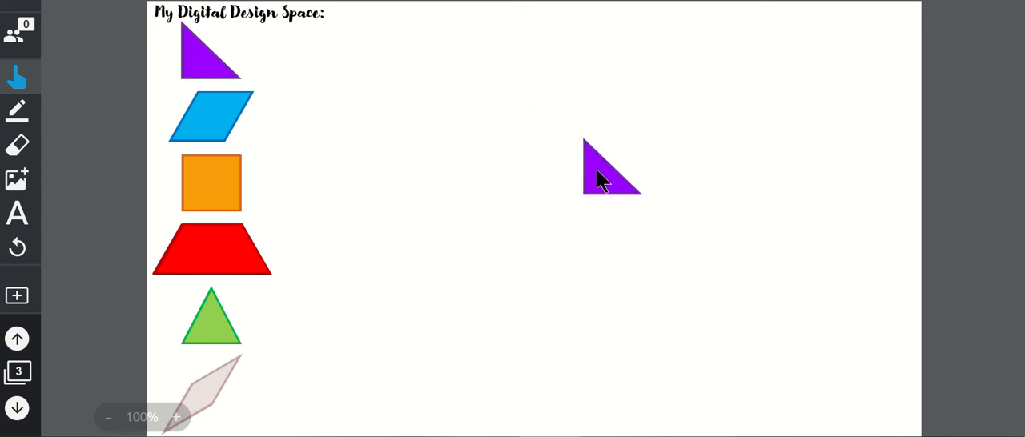
click(605, 176)
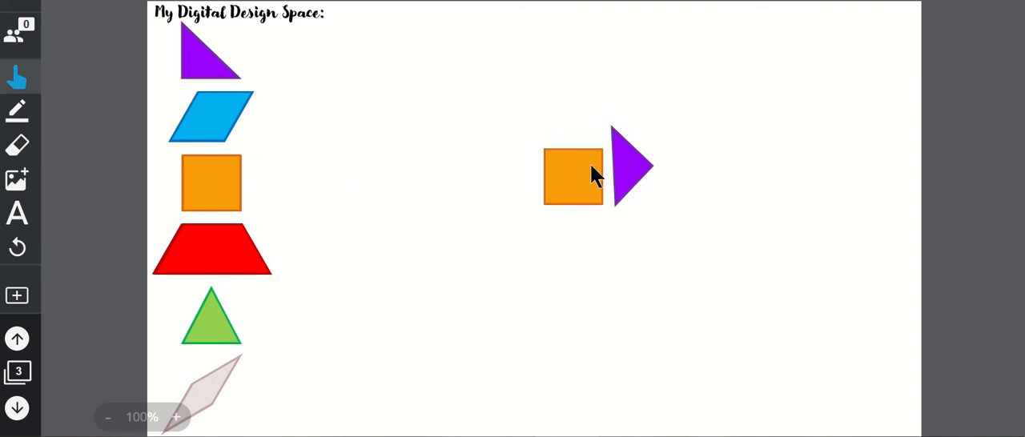
- Set the orange square beside the triangle and rotate the triangle to sit against its right side
drag(573, 176, 323, 186)
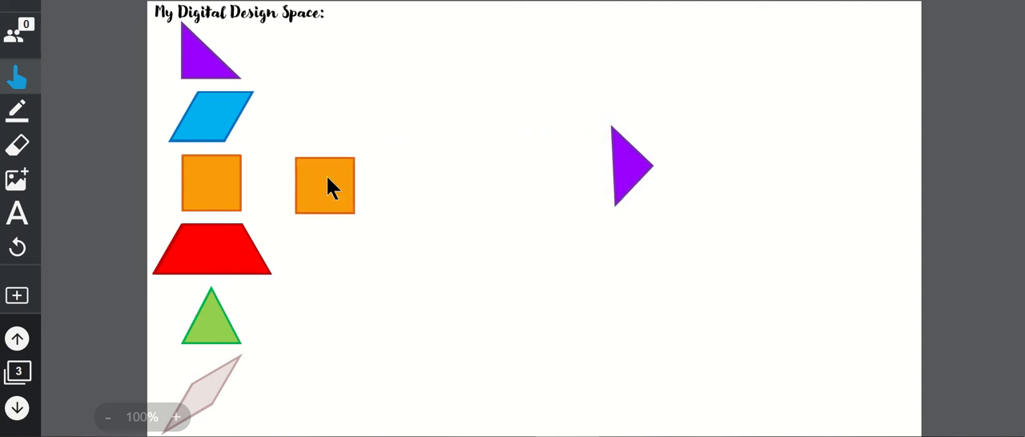
drag(324, 186, 544, 174)
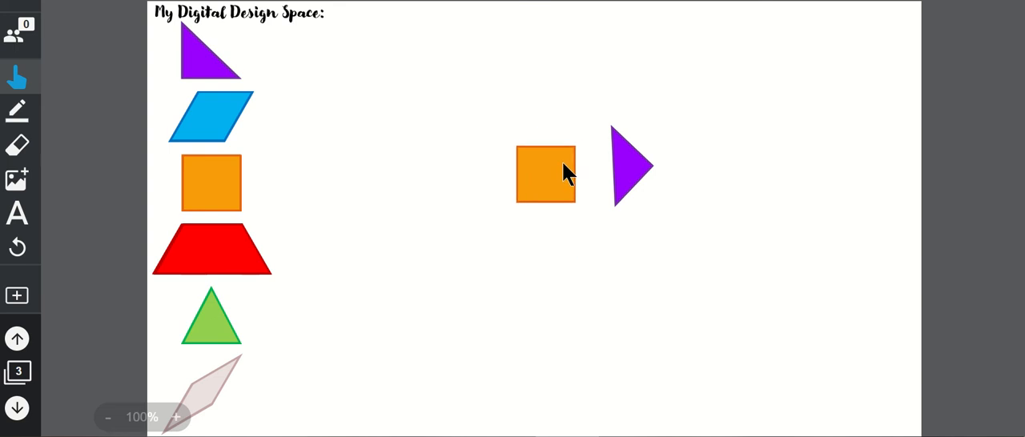
click(631, 167)
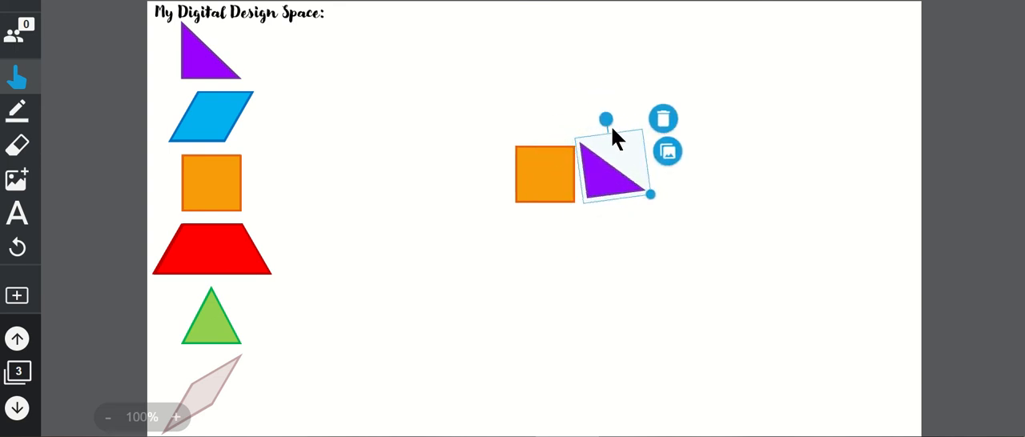
drag(612, 163, 601, 173)
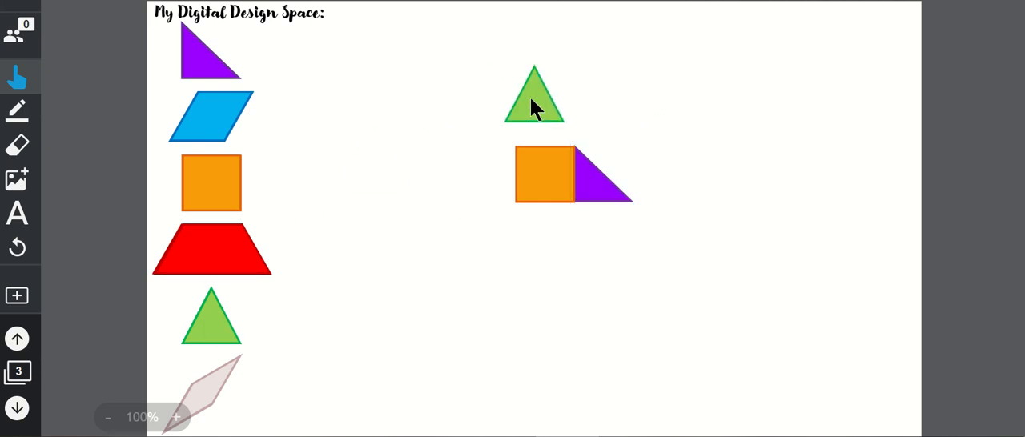
- Cap the square with the green triangle and stack two red trapezoids beneath it as a hexagon body
drag(534, 96, 542, 120)
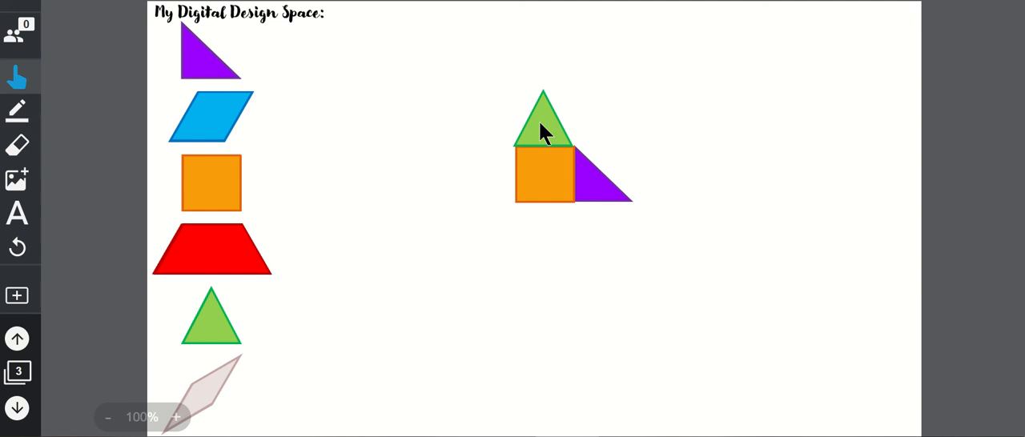
mouse_move(266, 269)
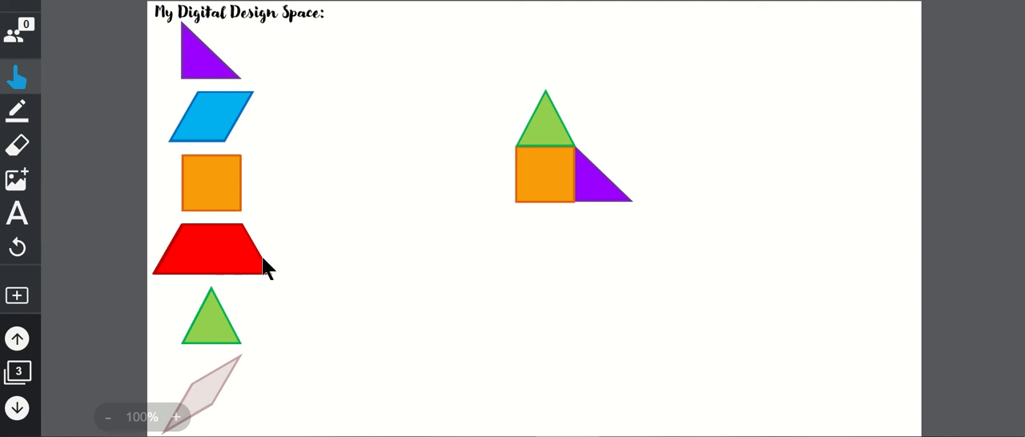
drag(211, 249, 551, 241)
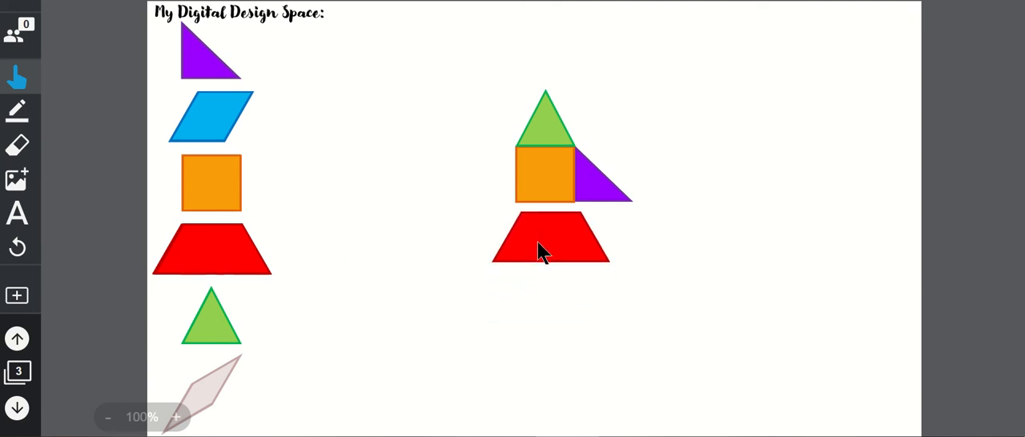
drag(551, 240, 544, 232)
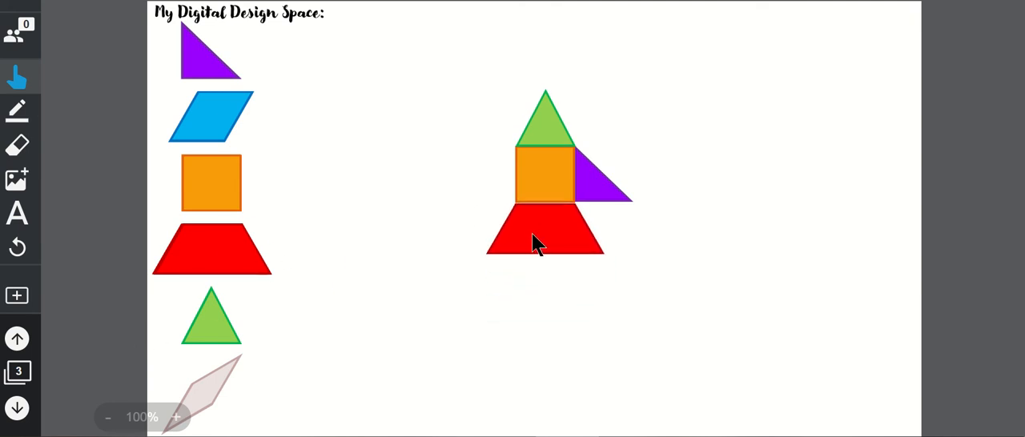
mouse_move(237, 253)
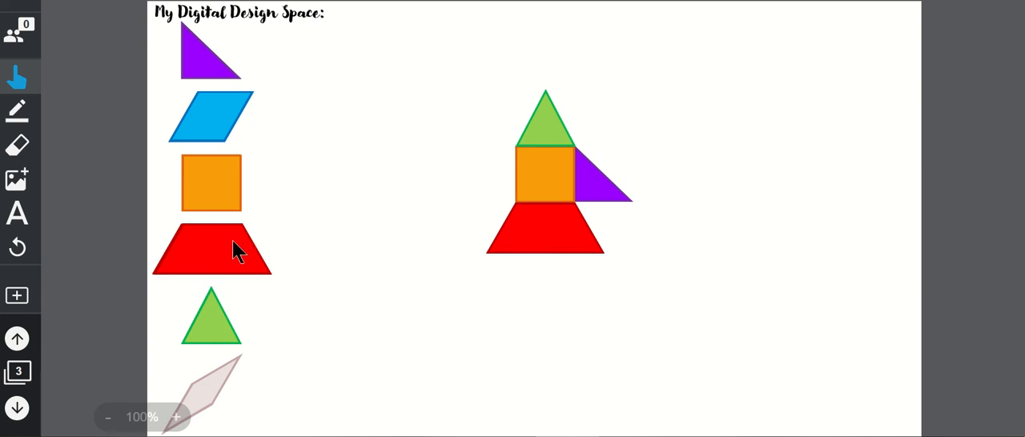
mouse_move(221, 259)
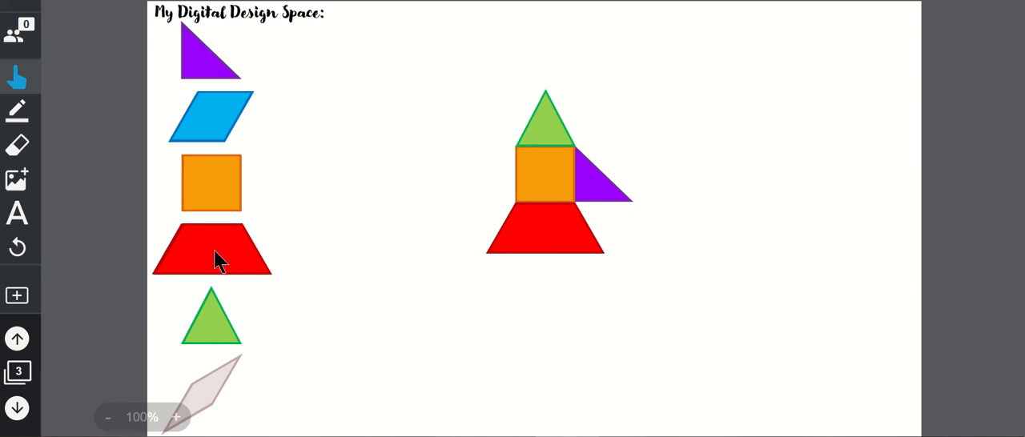
drag(211, 250, 535, 313)
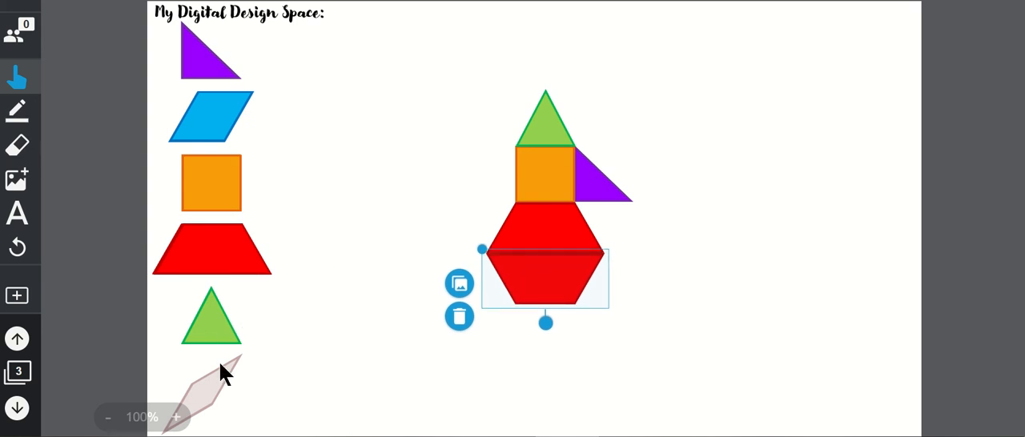
mouse_move(219, 347)
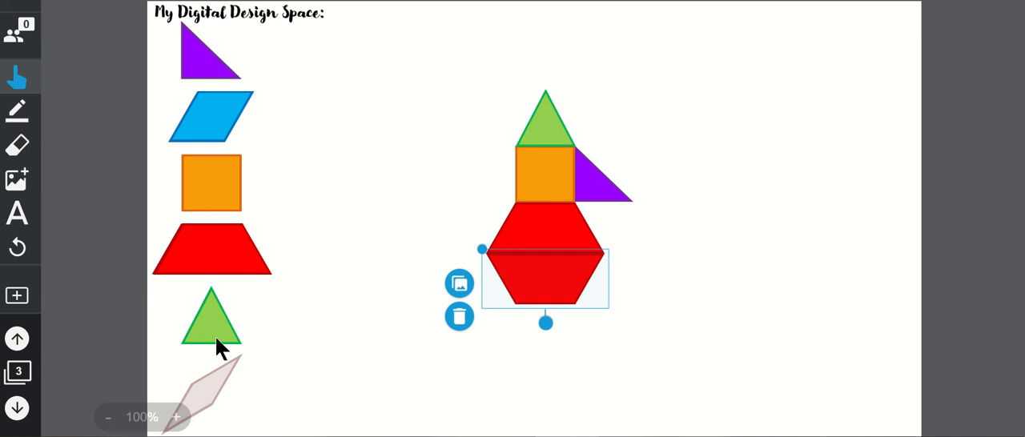
mouse_move(224, 388)
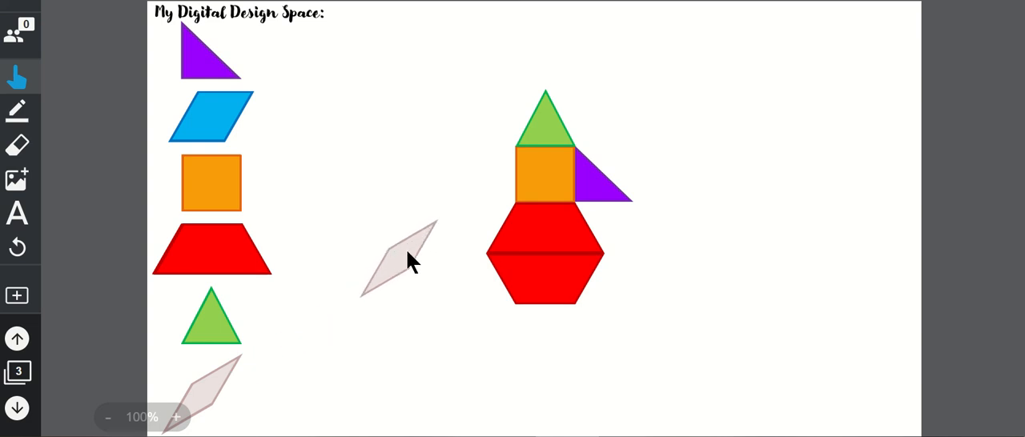
- Move the tan rhombus against the hexagon's lower left side as a tail
click(397, 264)
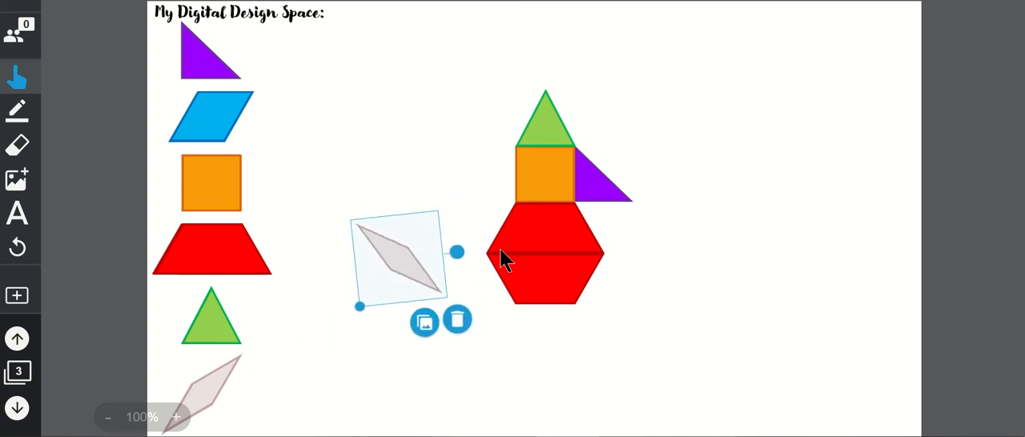
mouse_move(408, 269)
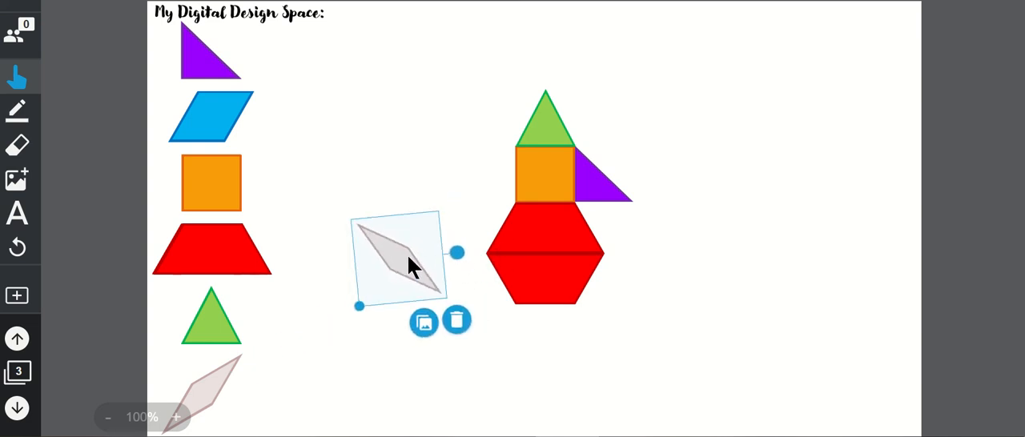
drag(409, 264, 488, 276)
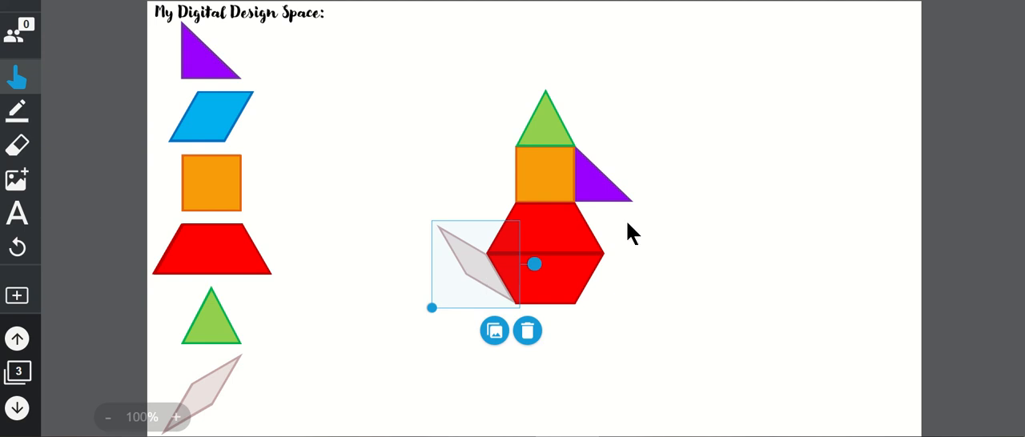
mouse_move(602, 327)
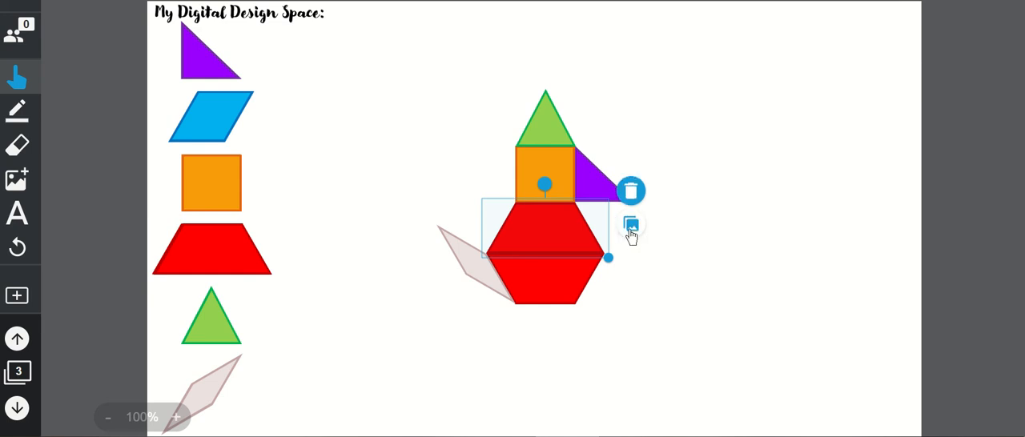
mouse_move(199, 51)
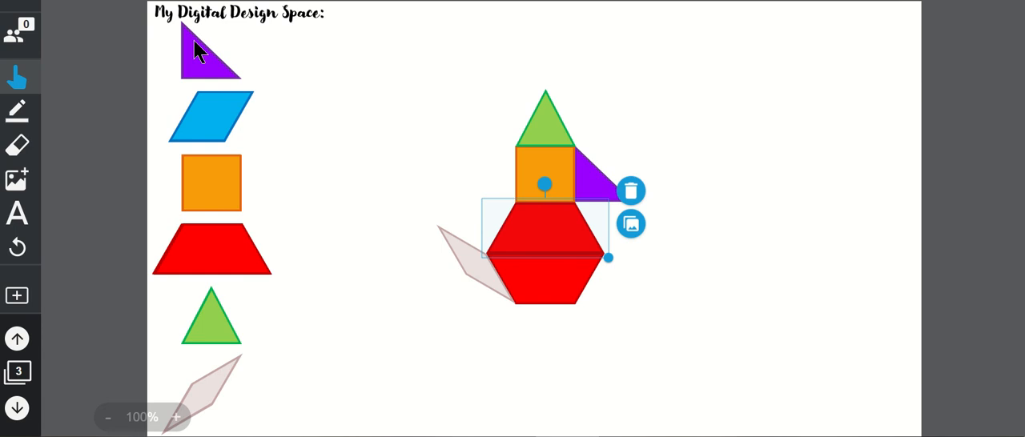
mouse_move(611, 344)
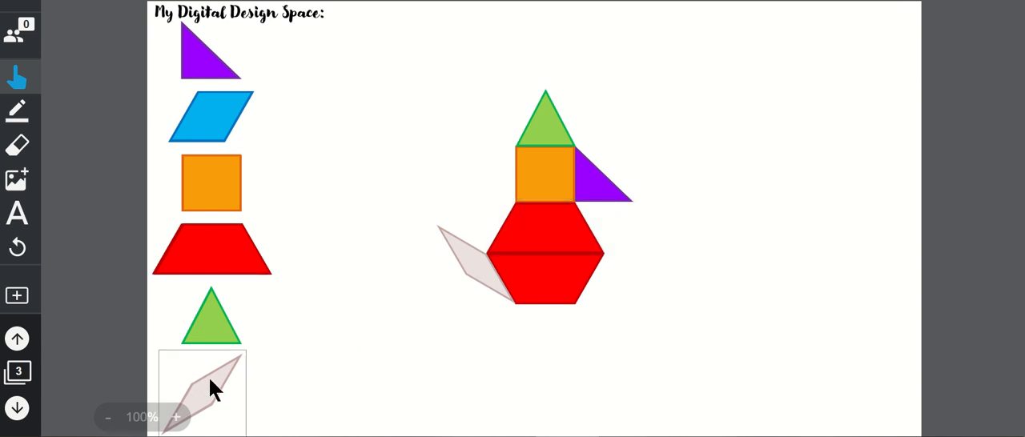
mouse_move(615, 243)
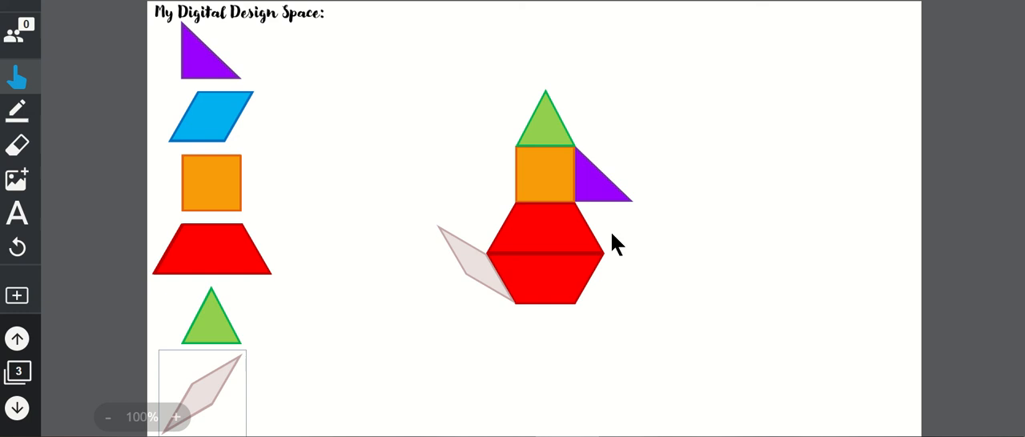
mouse_move(547, 122)
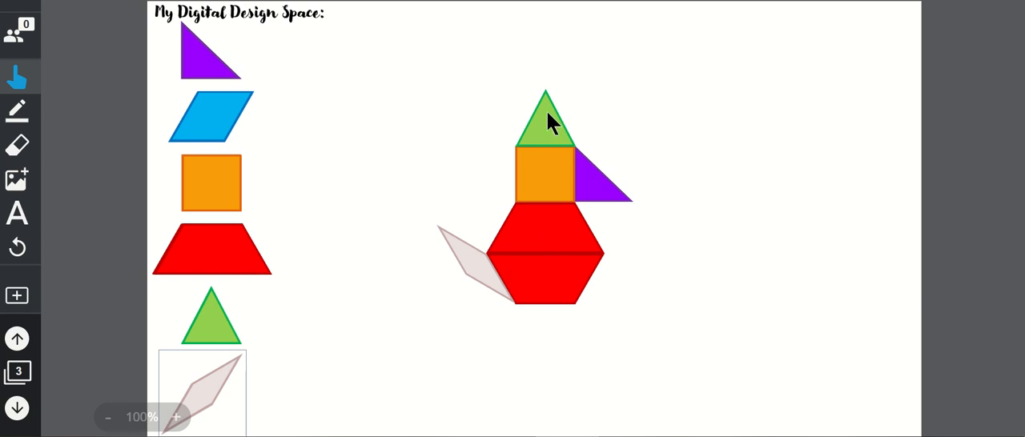
mouse_move(561, 134)
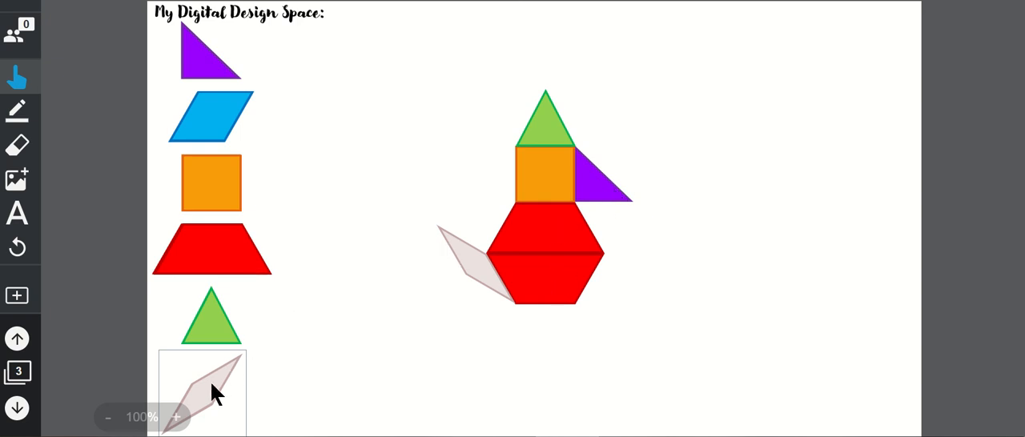
- Add a second tan rhombus overlapping the first at the hexagon's lower left
drag(202, 393, 432, 333)
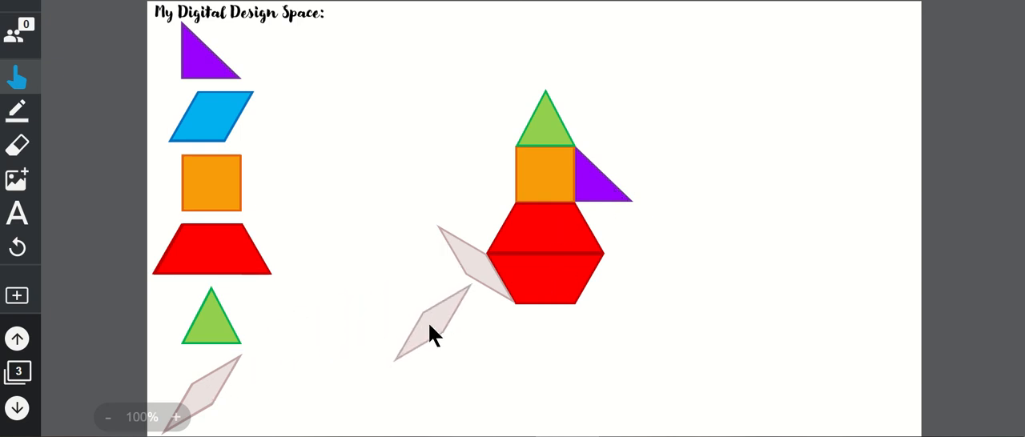
click(432, 337)
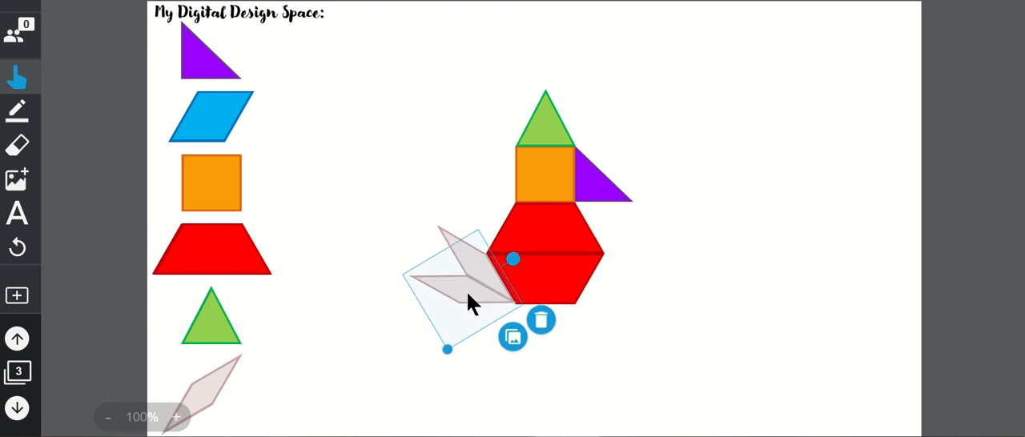
mouse_move(688, 355)
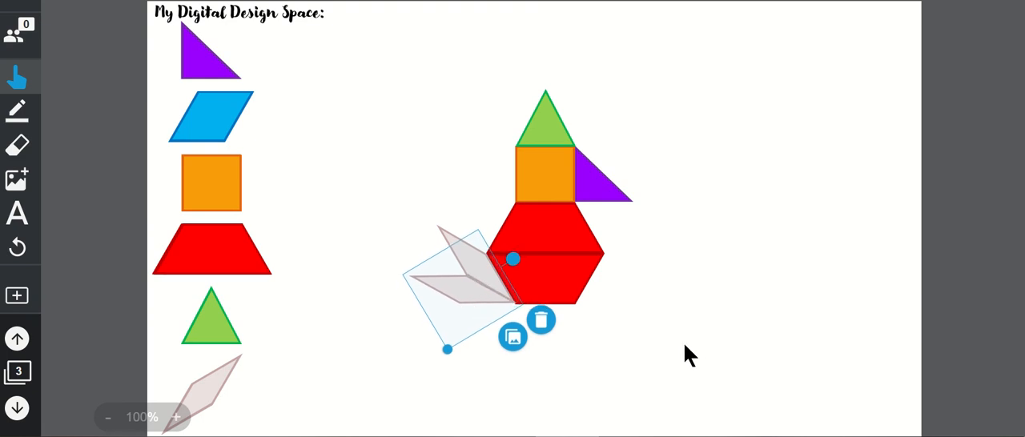
mouse_move(248, 200)
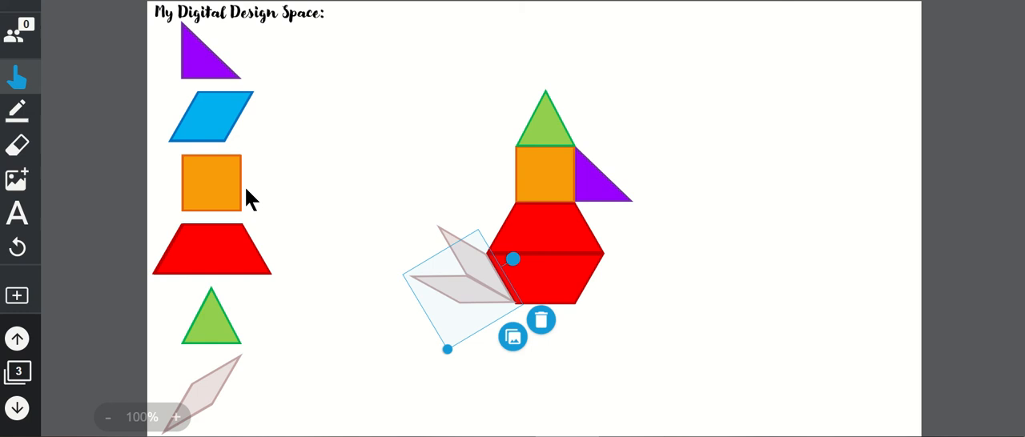
mouse_move(216, 345)
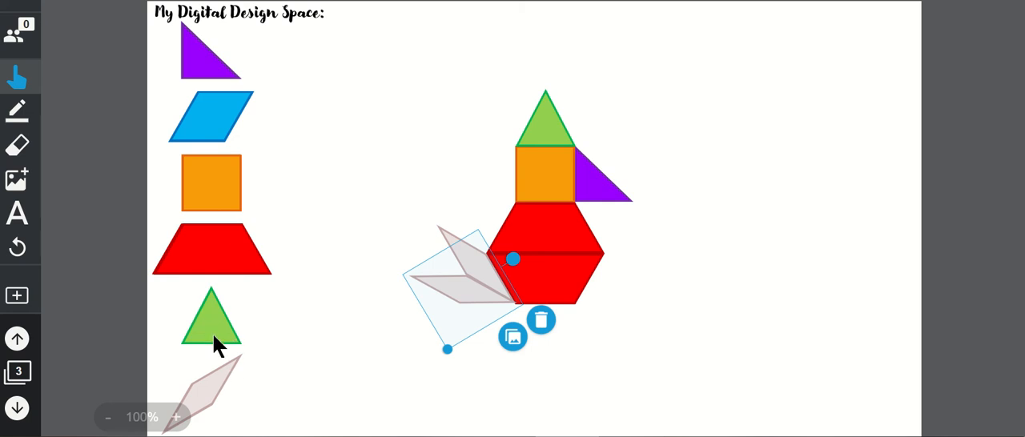
- Place a green triangle copy below the red hexagon as the bird's leg
click(210, 317)
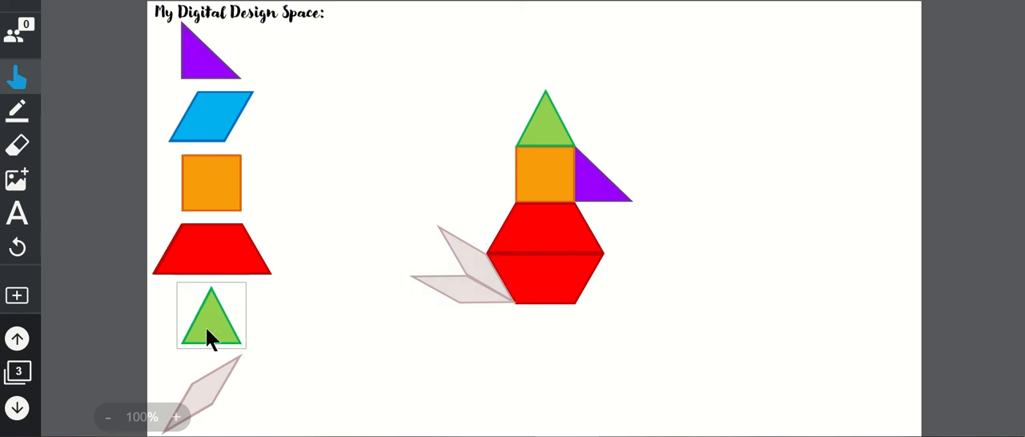
drag(212, 314, 545, 348)
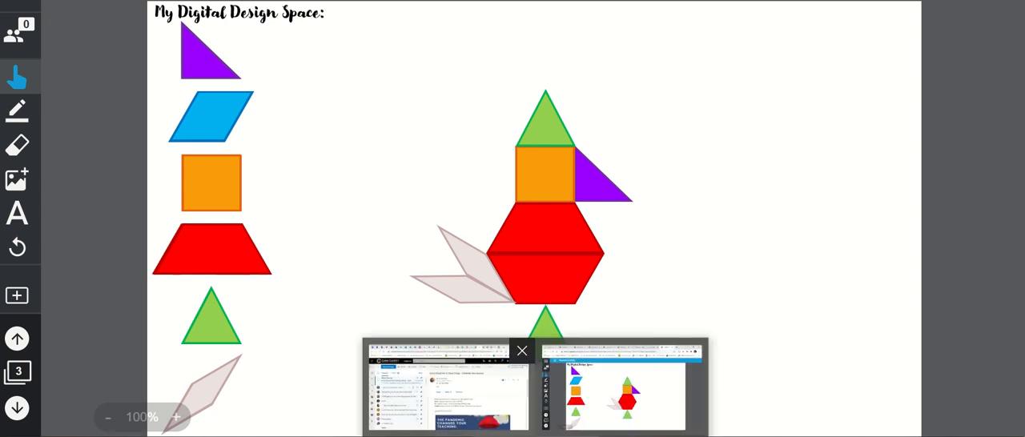
click(522, 349)
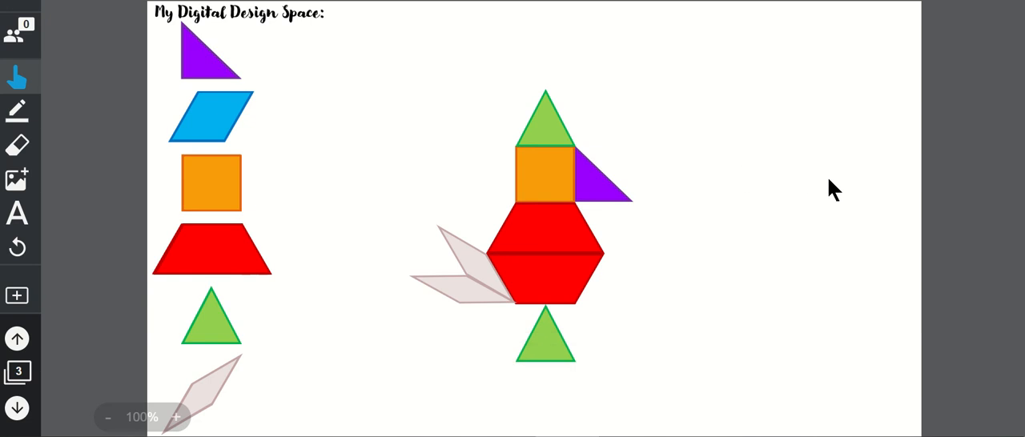
mouse_move(628, 248)
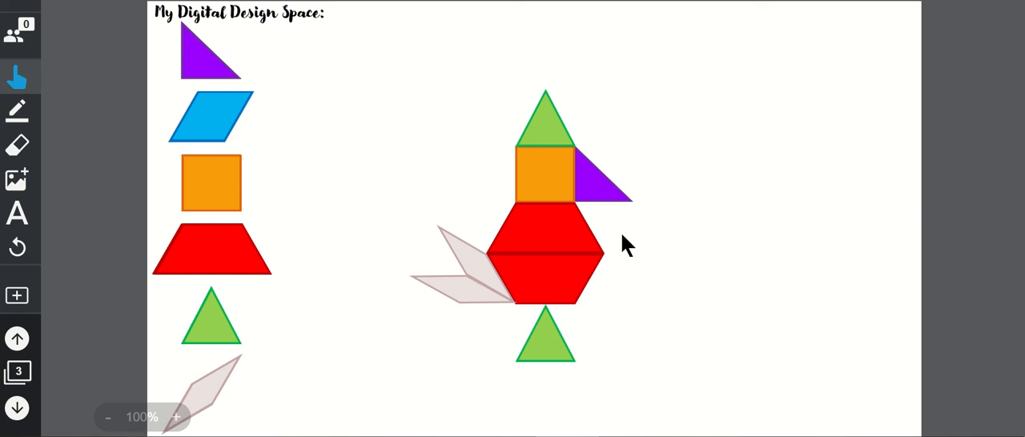
mouse_move(272, 381)
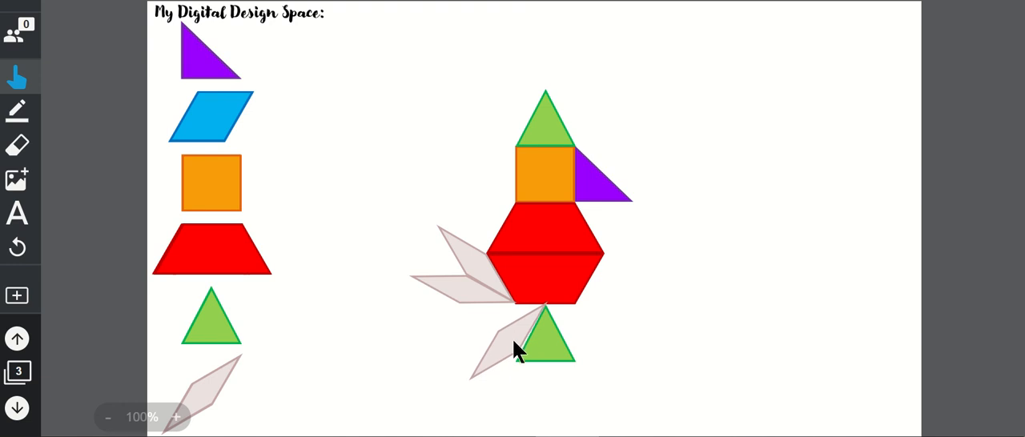
- Delete the extra tan rhombus piece beside the green leg triangle
click(513, 345)
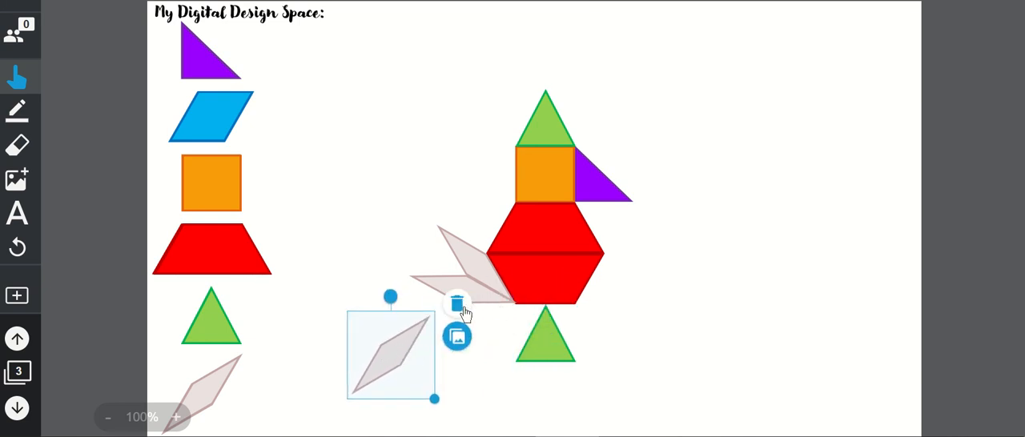
click(458, 304)
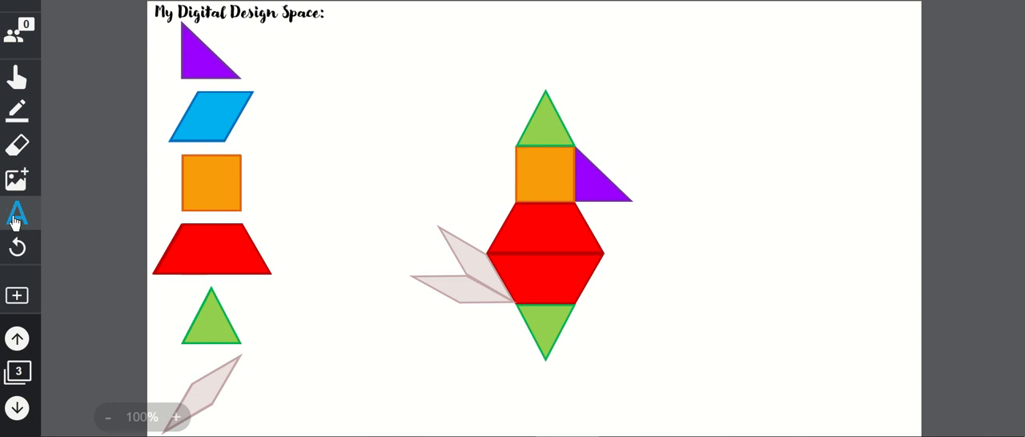
click(18, 211)
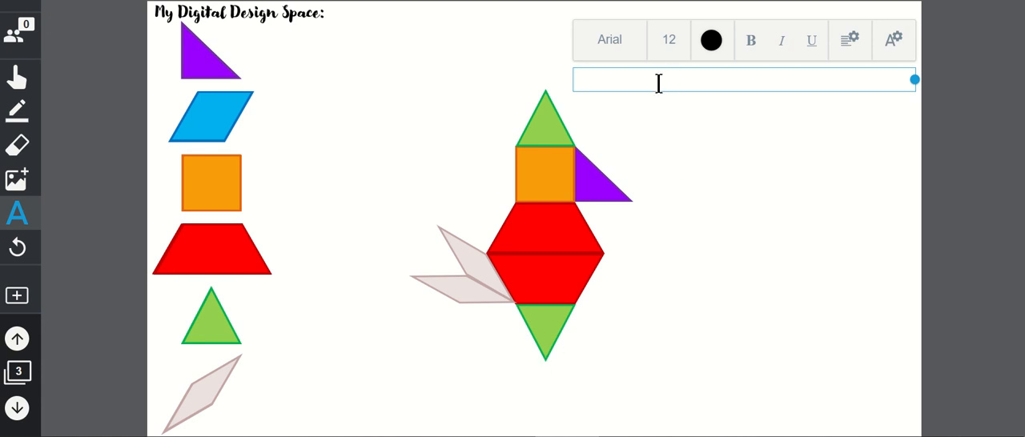
text(B)
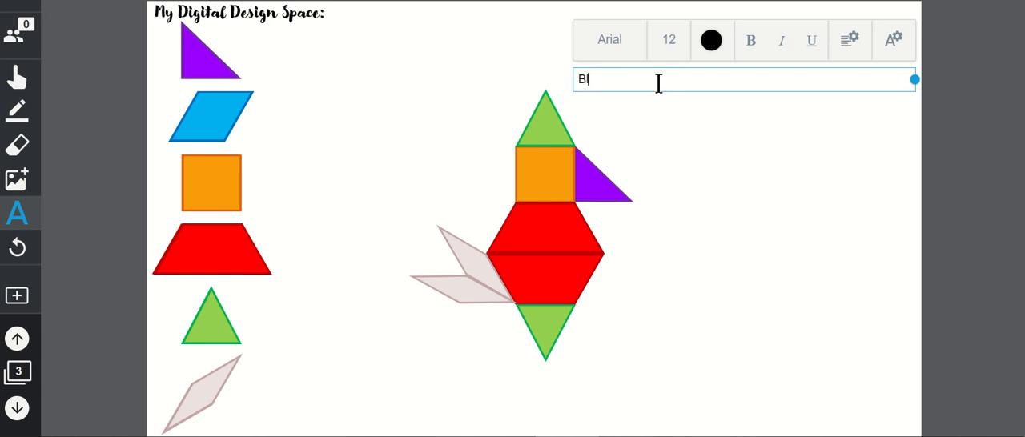
text(allerina)
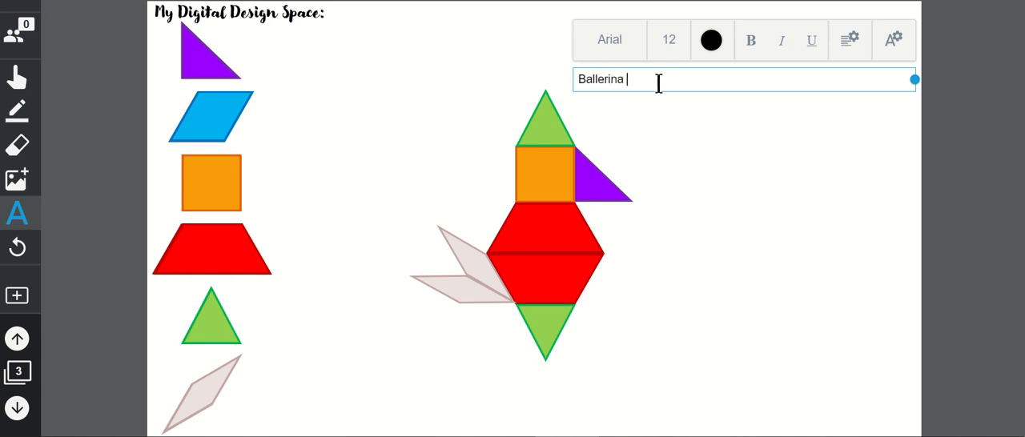
text(Bird)
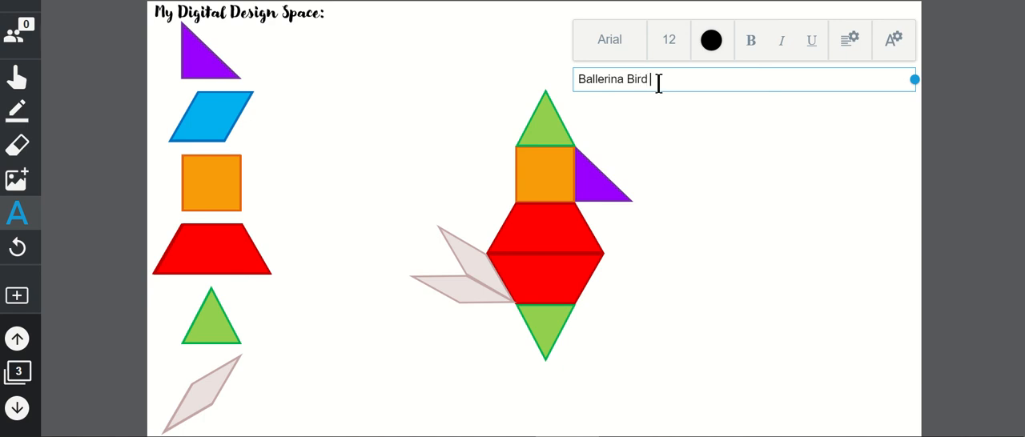
text(By Taye P)
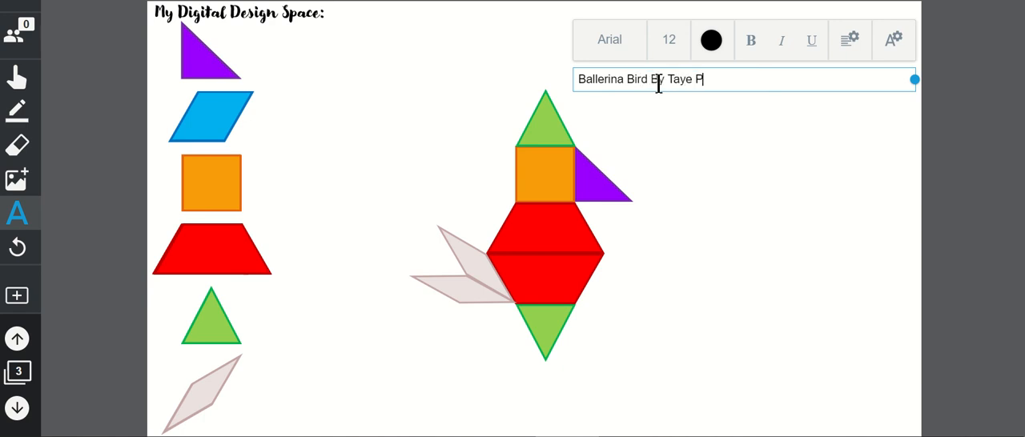
text(ugh)
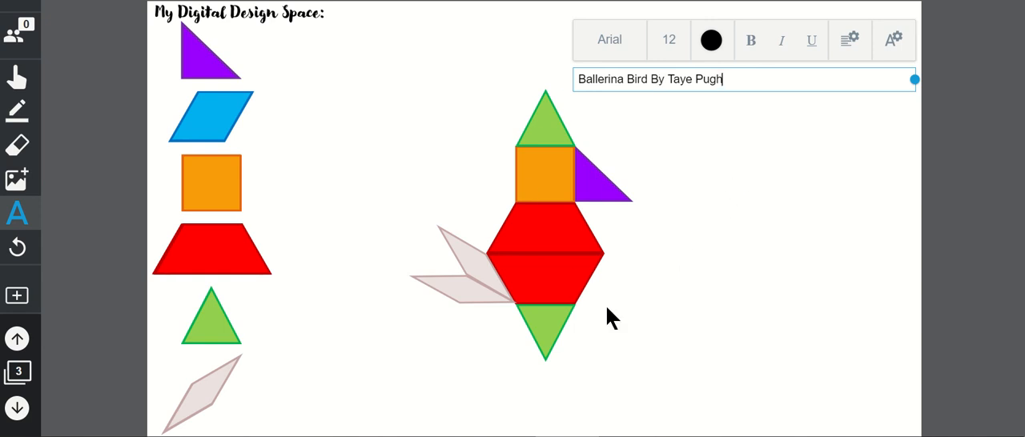
mouse_move(810, 307)
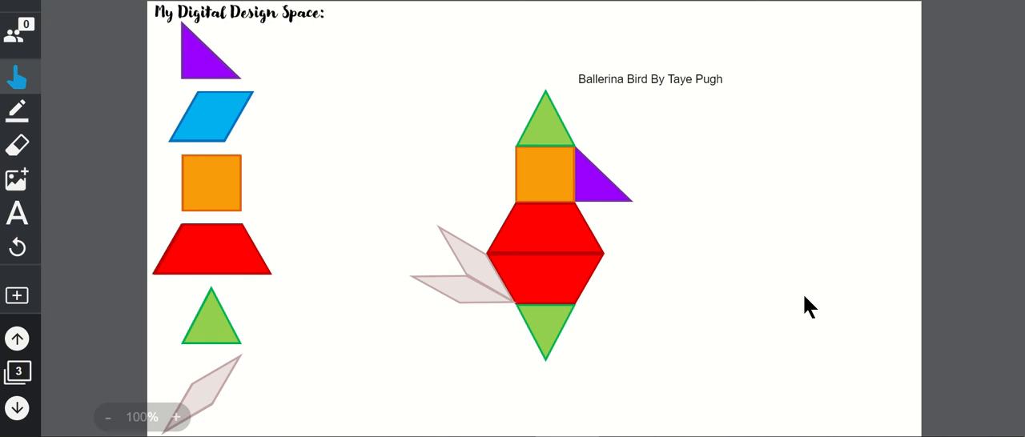
mouse_move(563, 354)
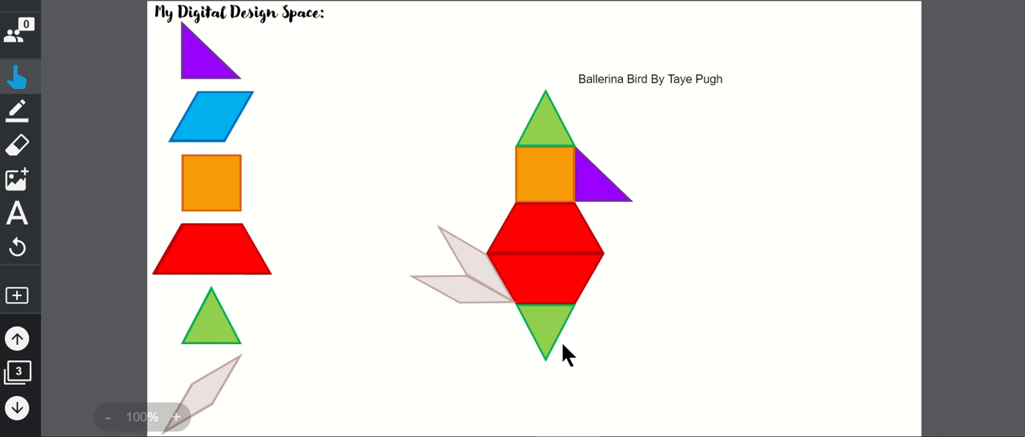
mouse_move(719, 304)
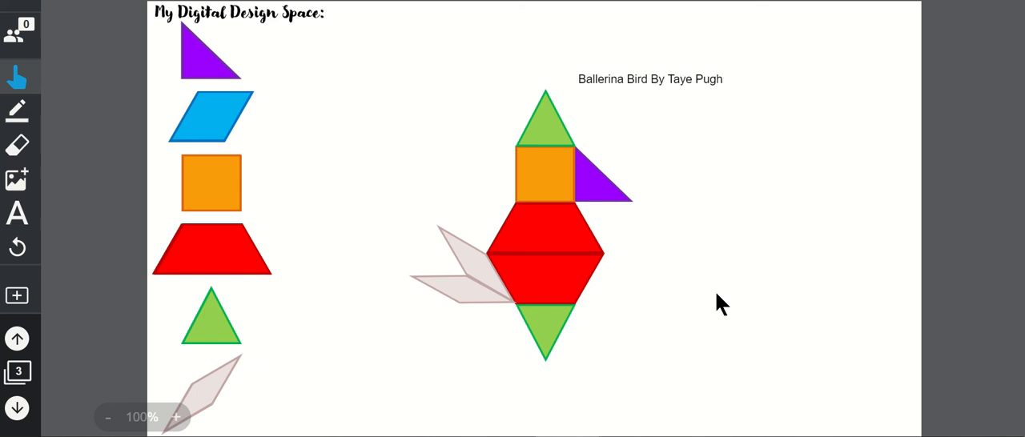
mouse_move(547, 122)
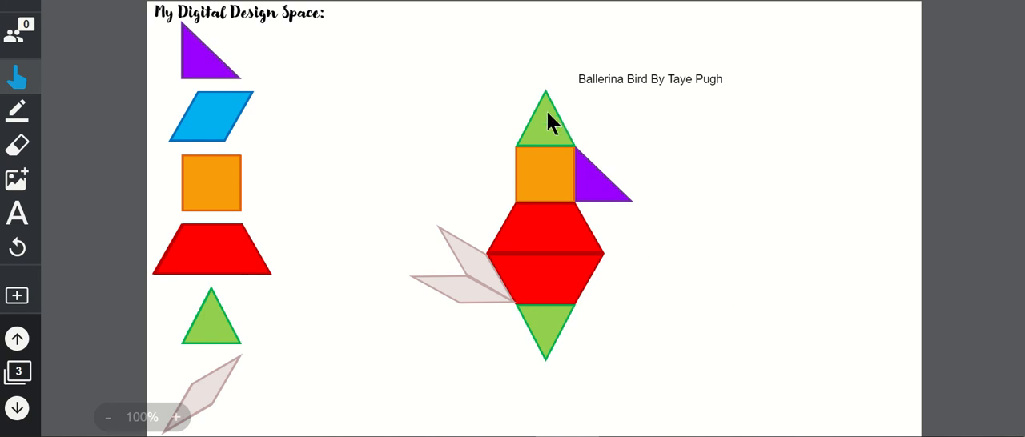
mouse_move(851, 371)
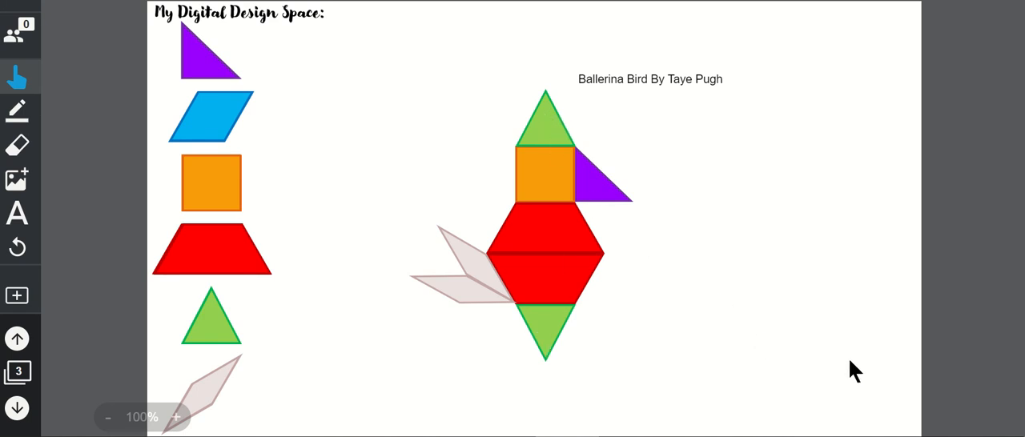
mouse_move(544, 173)
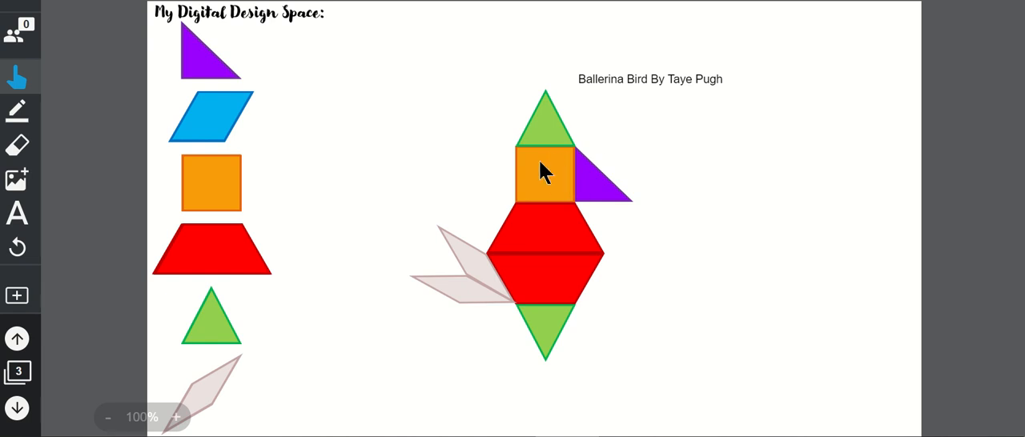
mouse_move(777, 296)
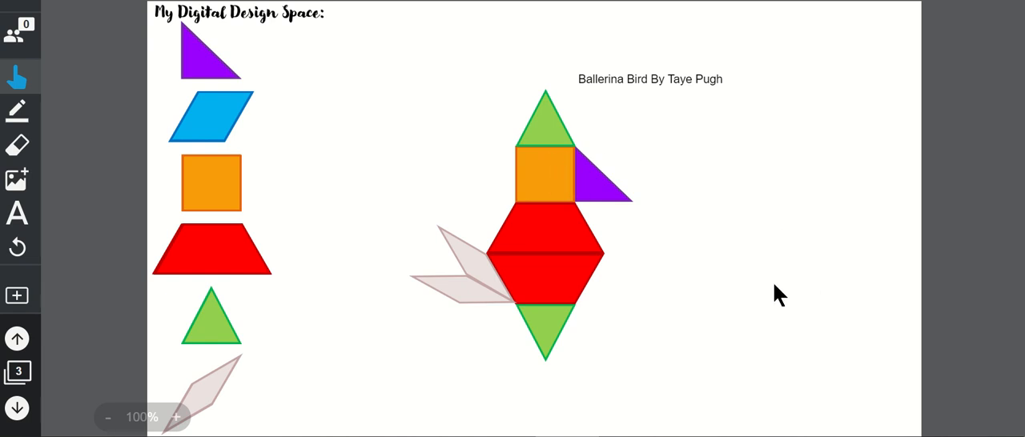
mouse_move(781, 325)
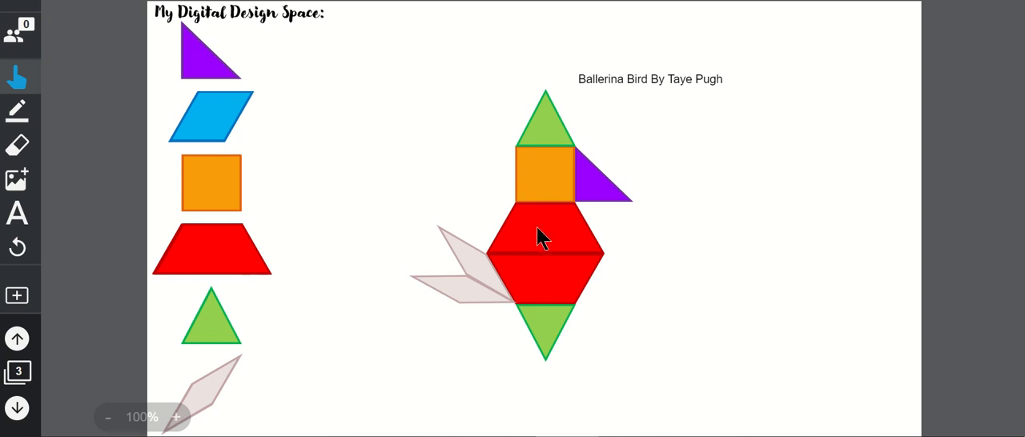
mouse_move(747, 336)
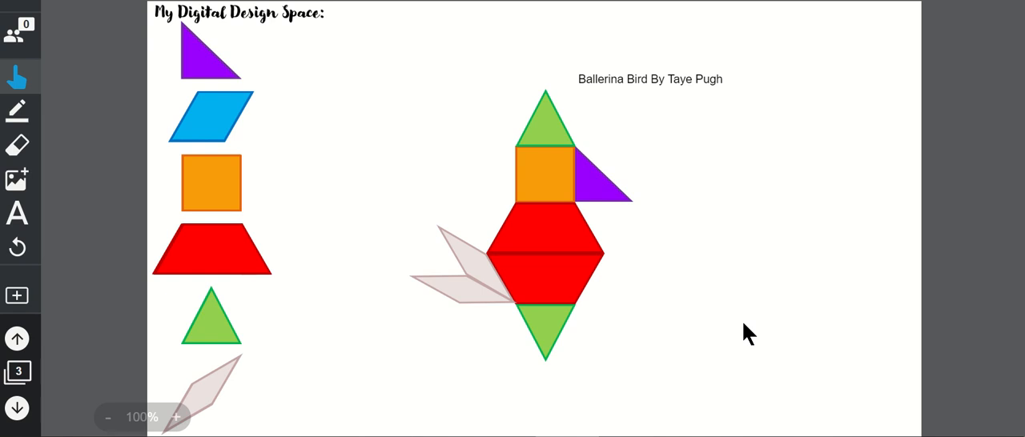
mouse_move(294, 125)
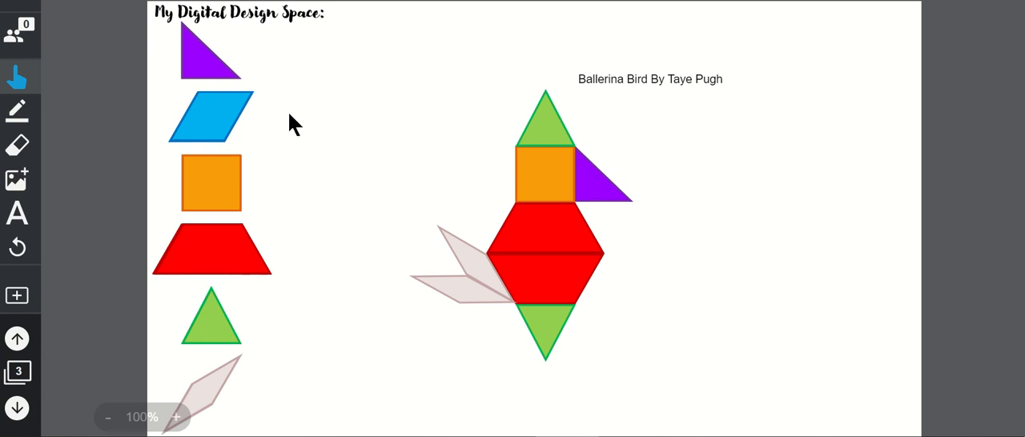